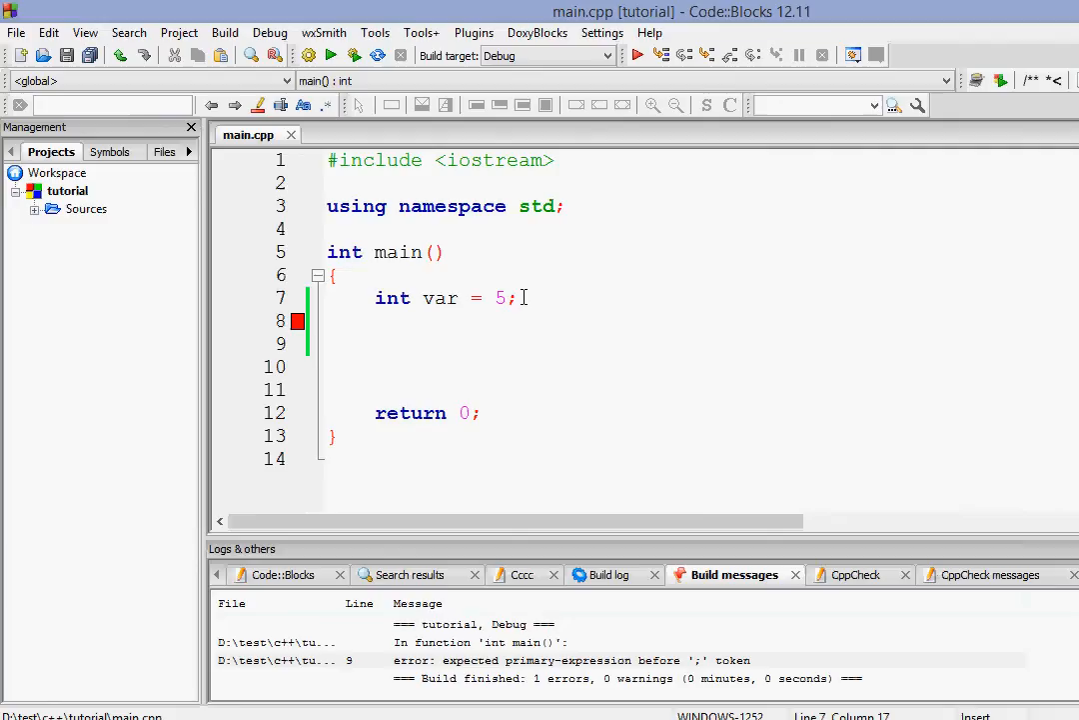
- Add 'var;' on line 8 and 'cout<< var;' on line 9 below the declaration
type("var ++")
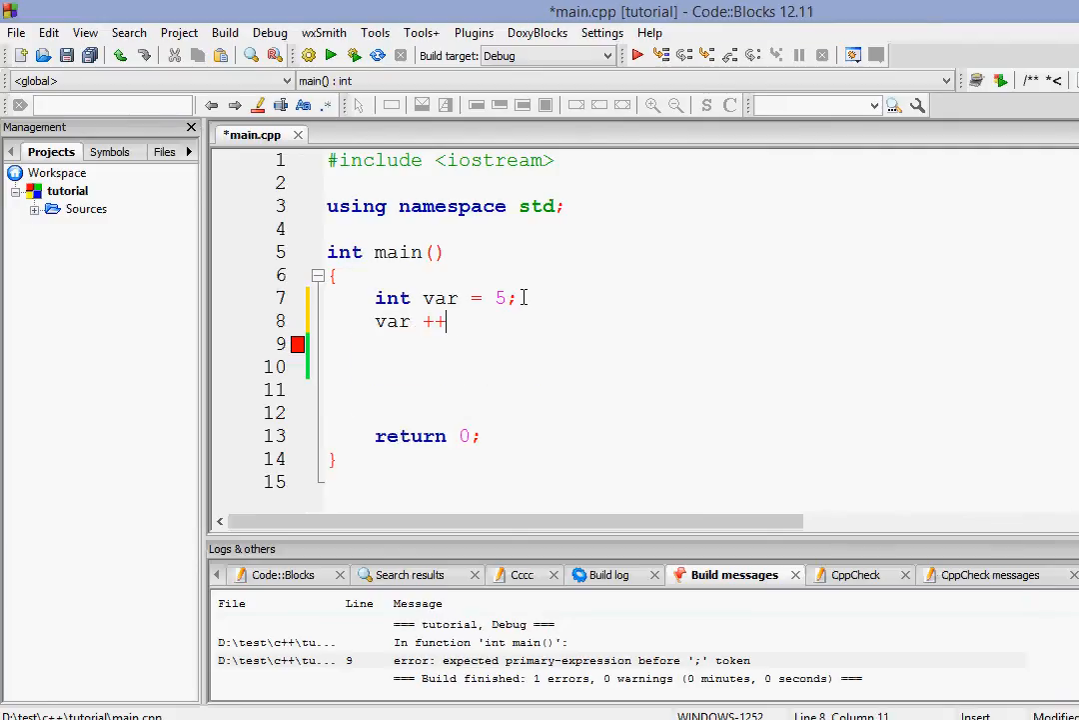
type(";")
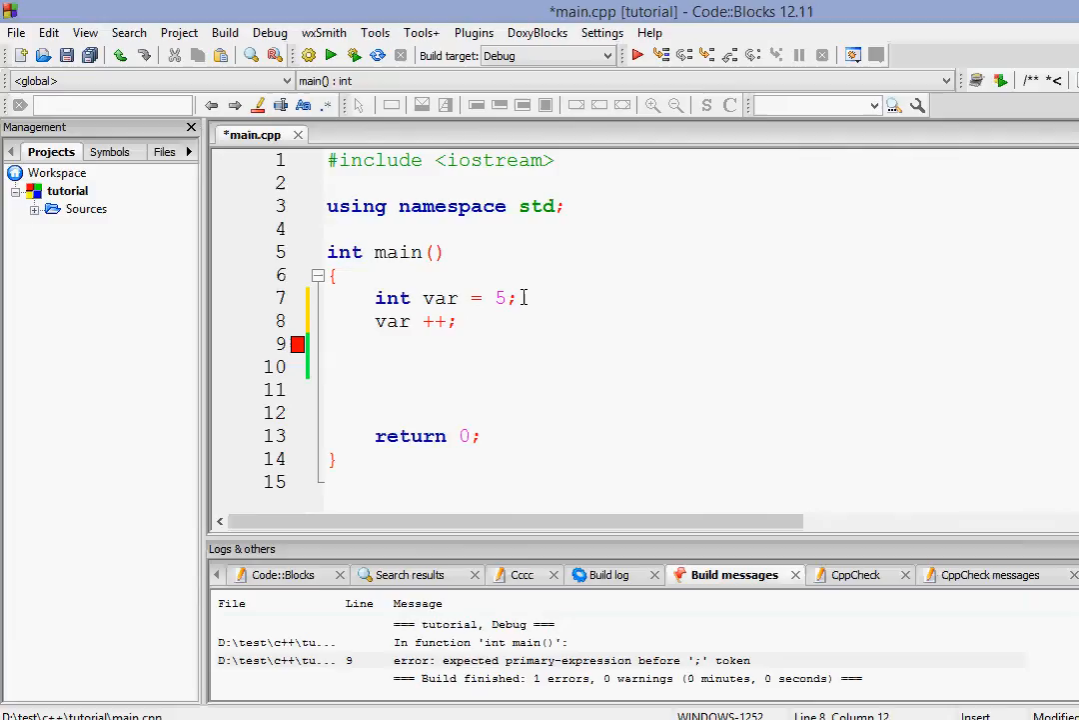
type("cout<< v")
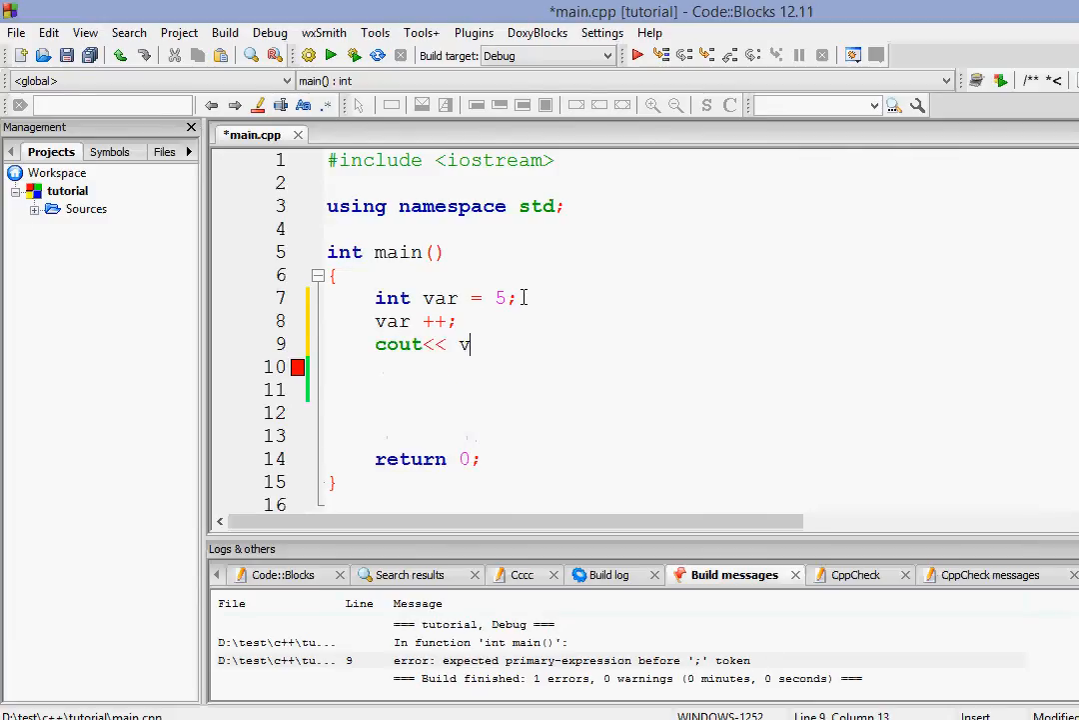
type("ar;")
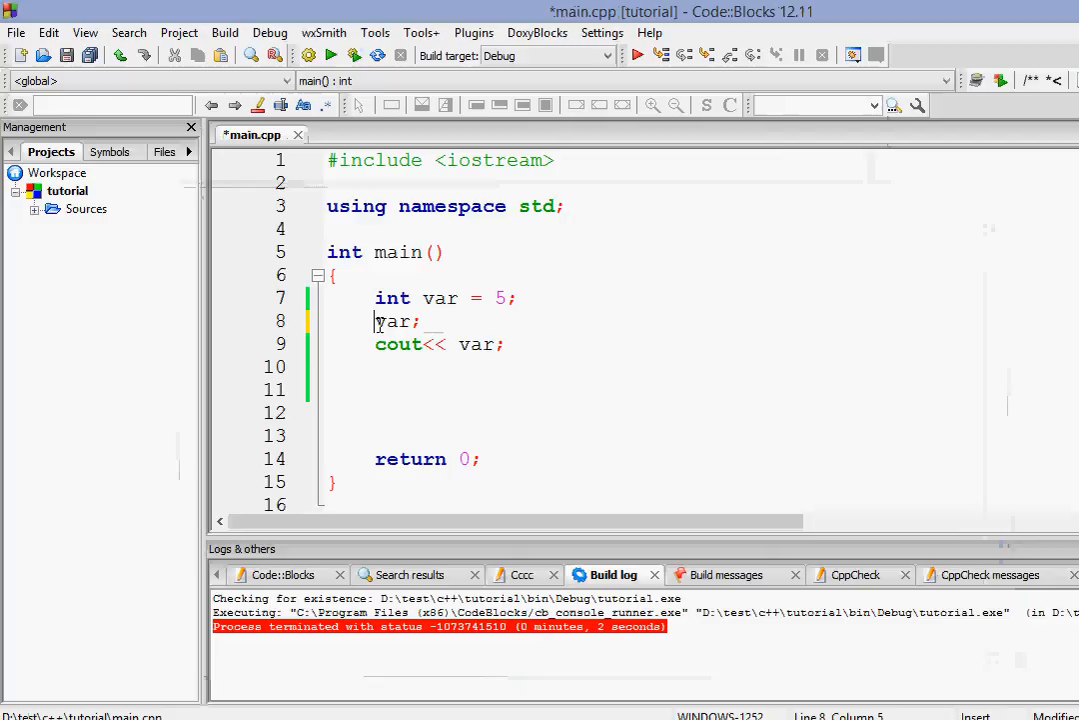
- Change line 8 to '--var;' and build and run the program again
type("++")
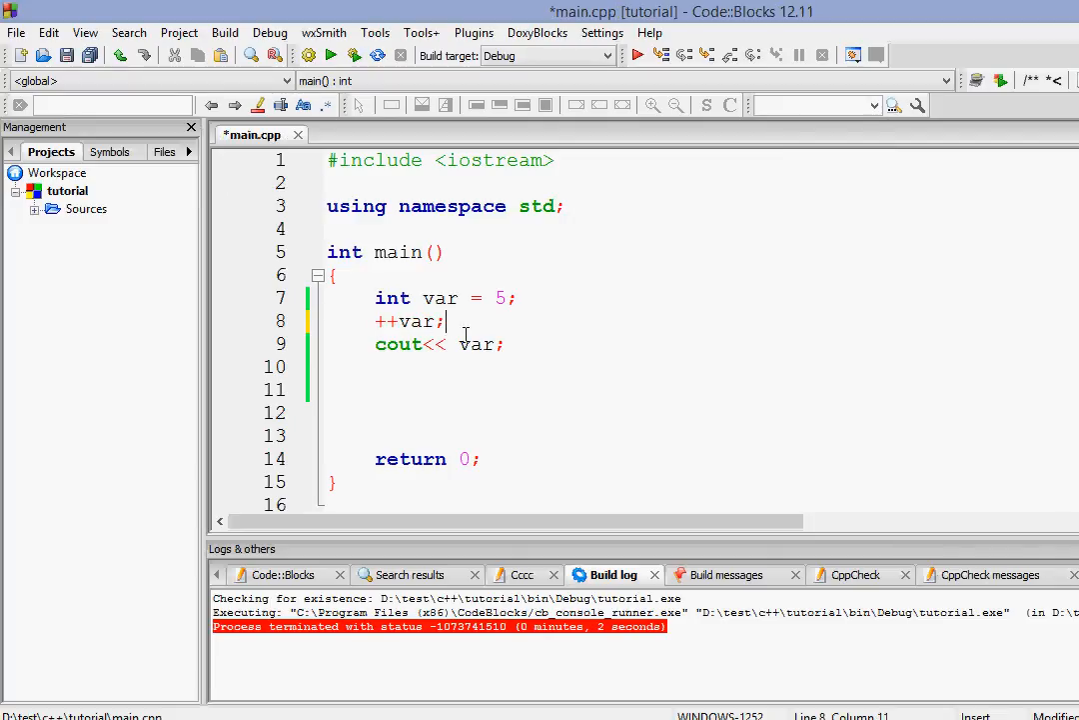
mouse_move(515, 305)
type("--")
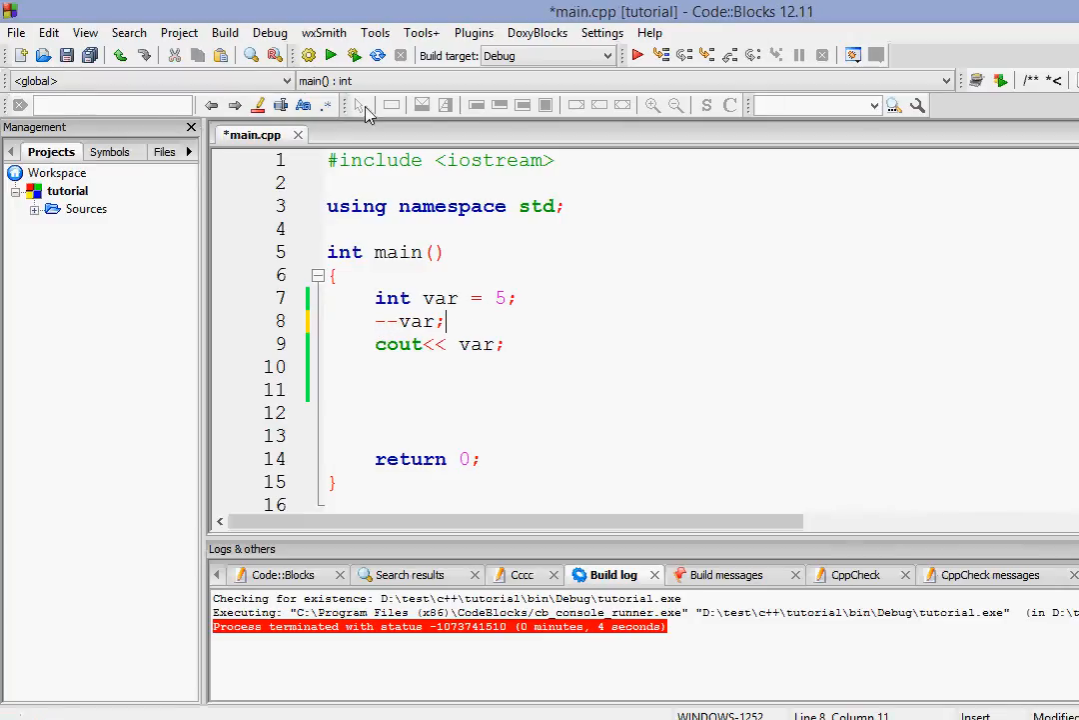
mouse_move(352, 55)
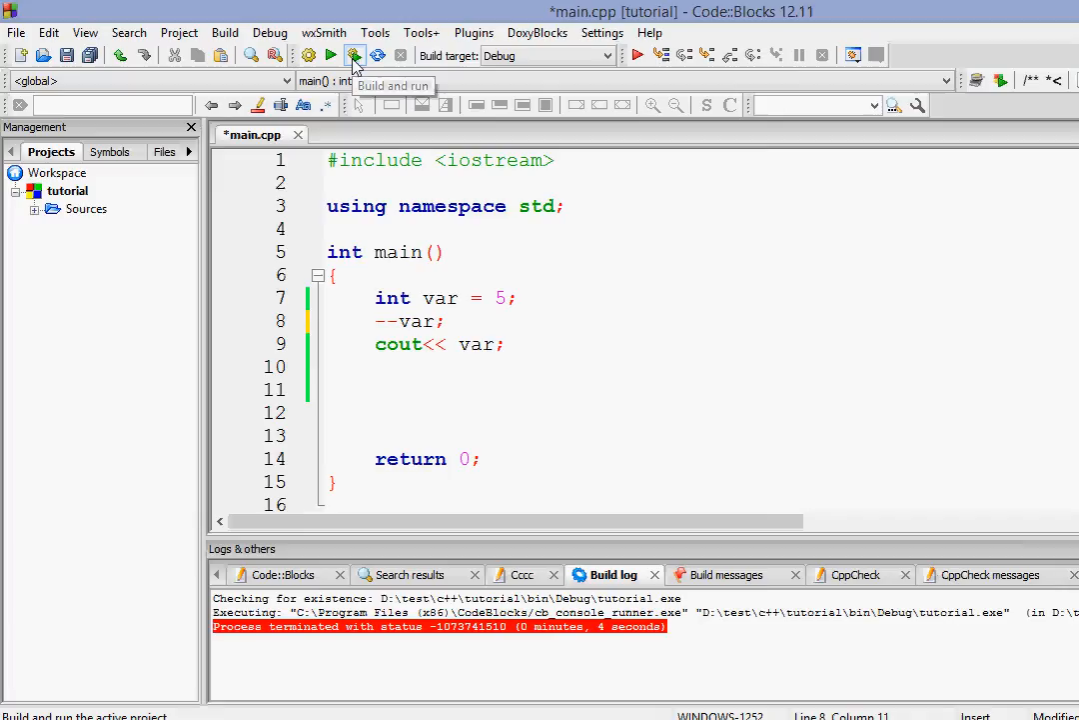
left_click(354, 55)
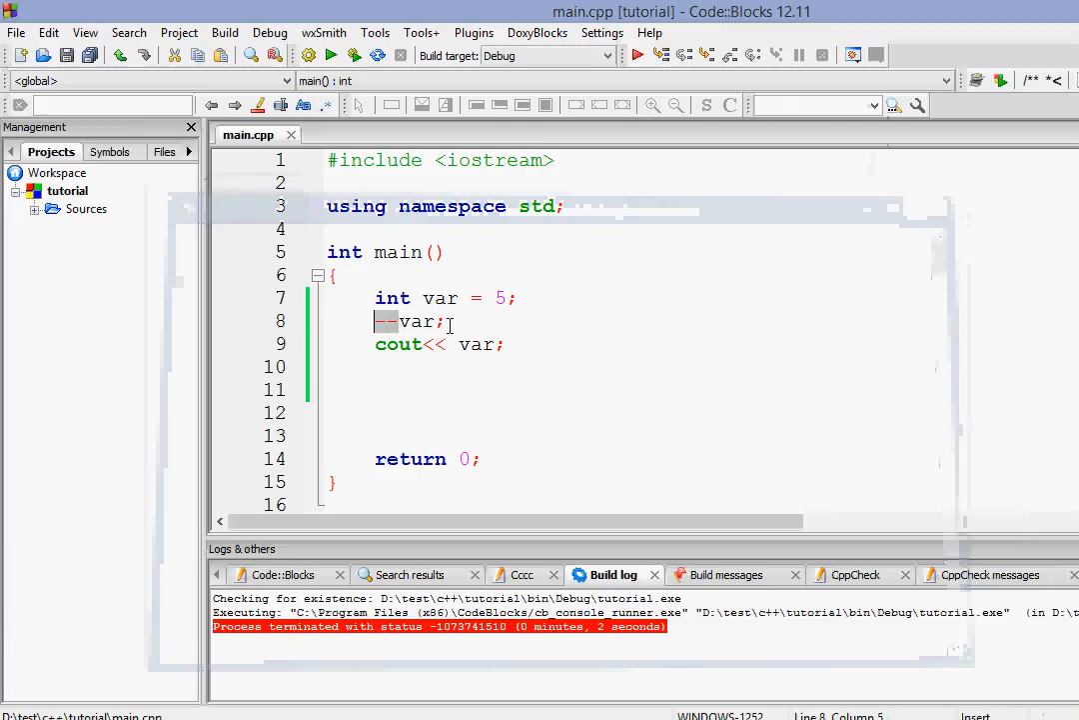
- Remove the line 8 statement and make line 9 print var++ followed by endl
key("BackSpace")
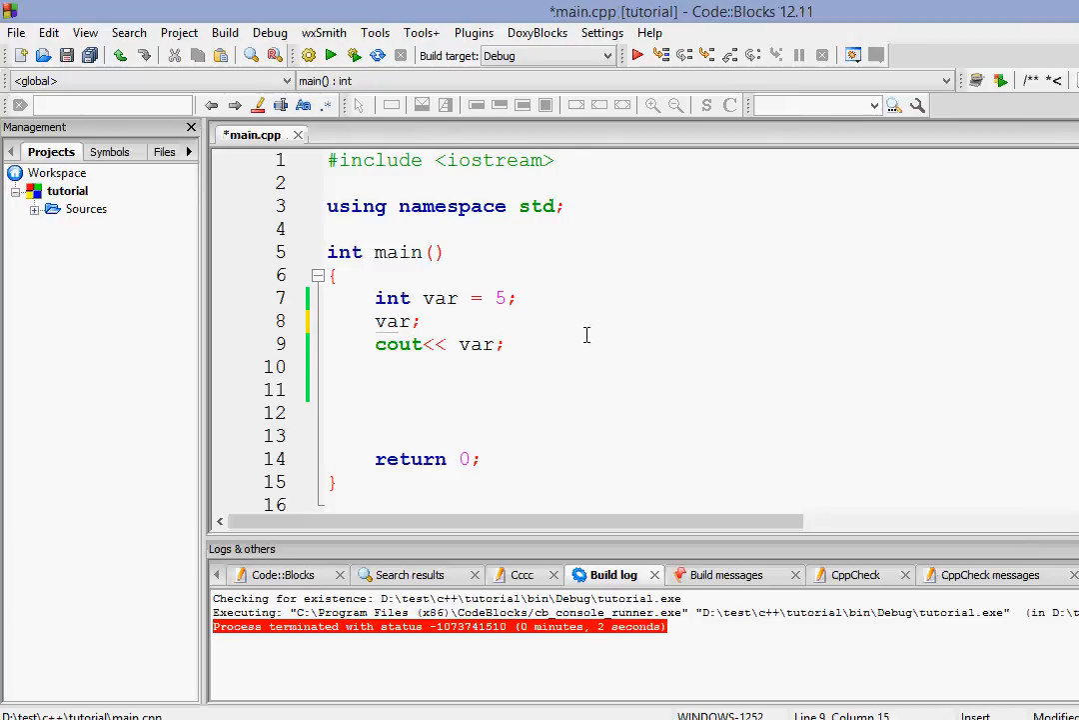
type("<<e")
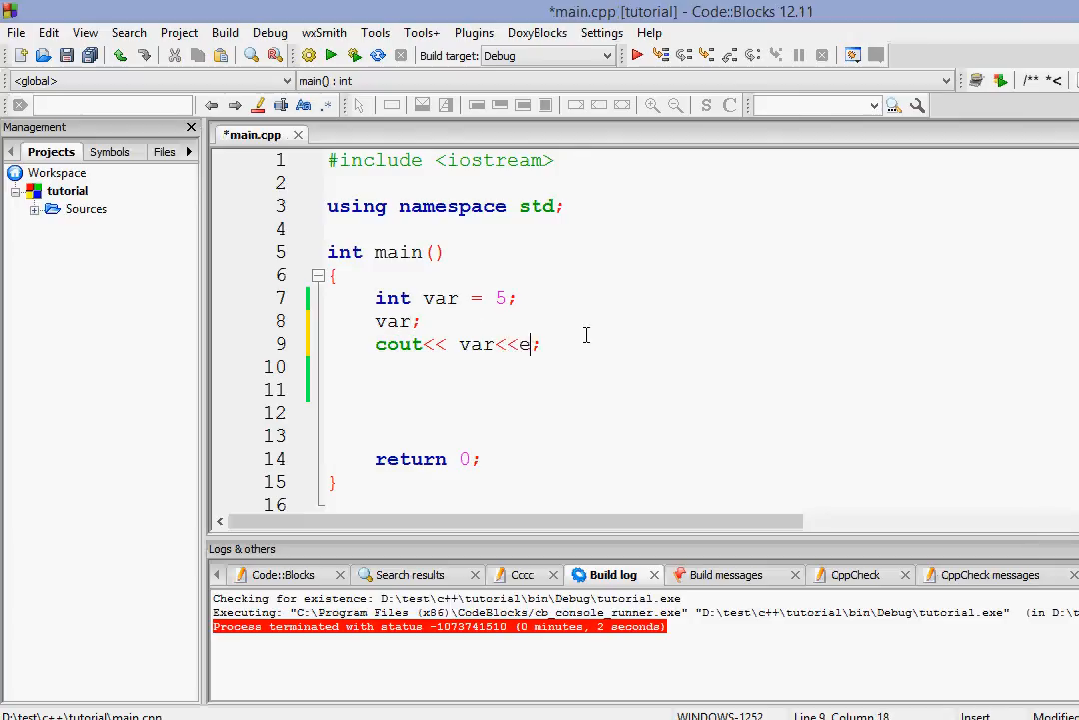
type("ndl")
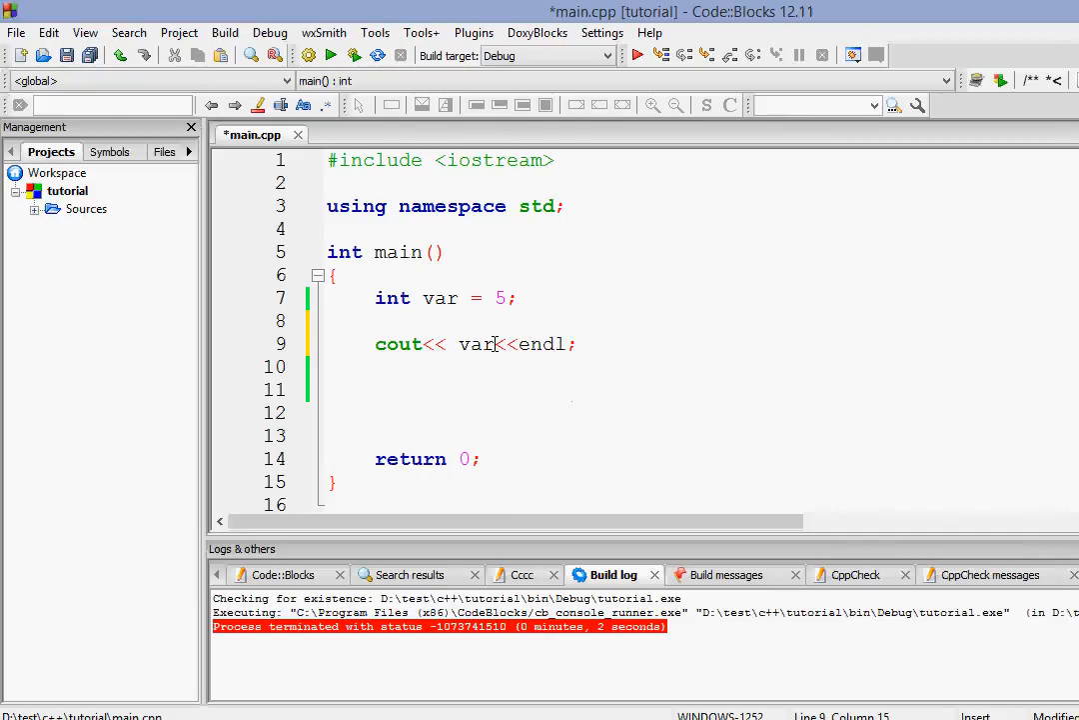
type("++")
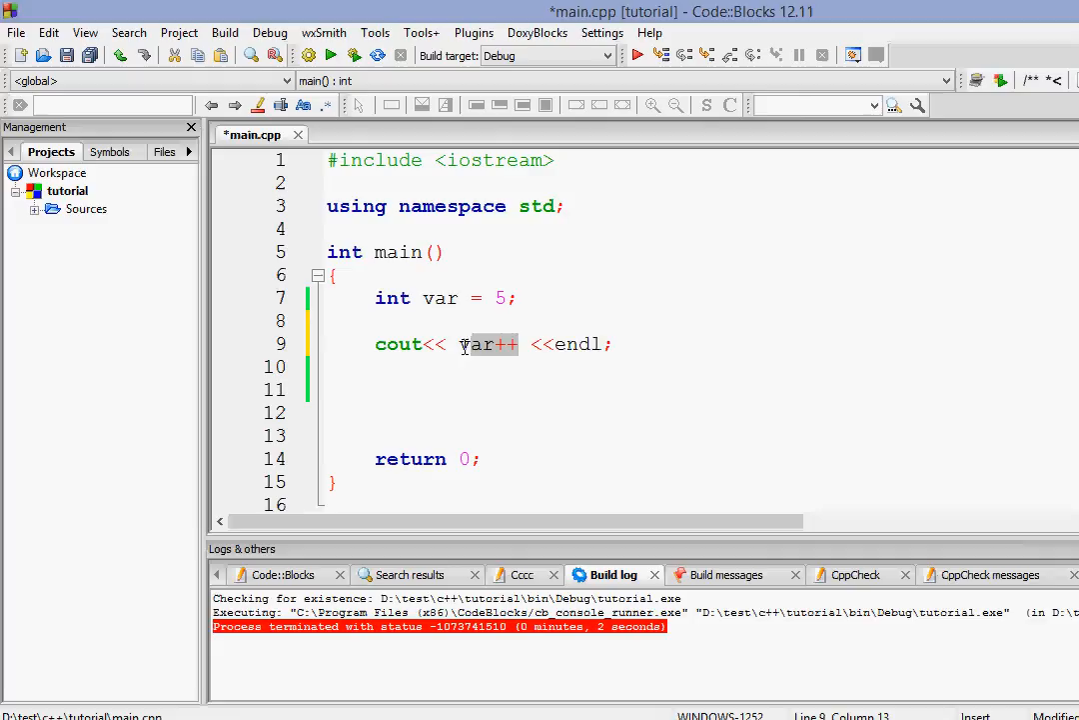
- Switch the output expression on line 9 from var++ to ++var
double_click(482, 344)
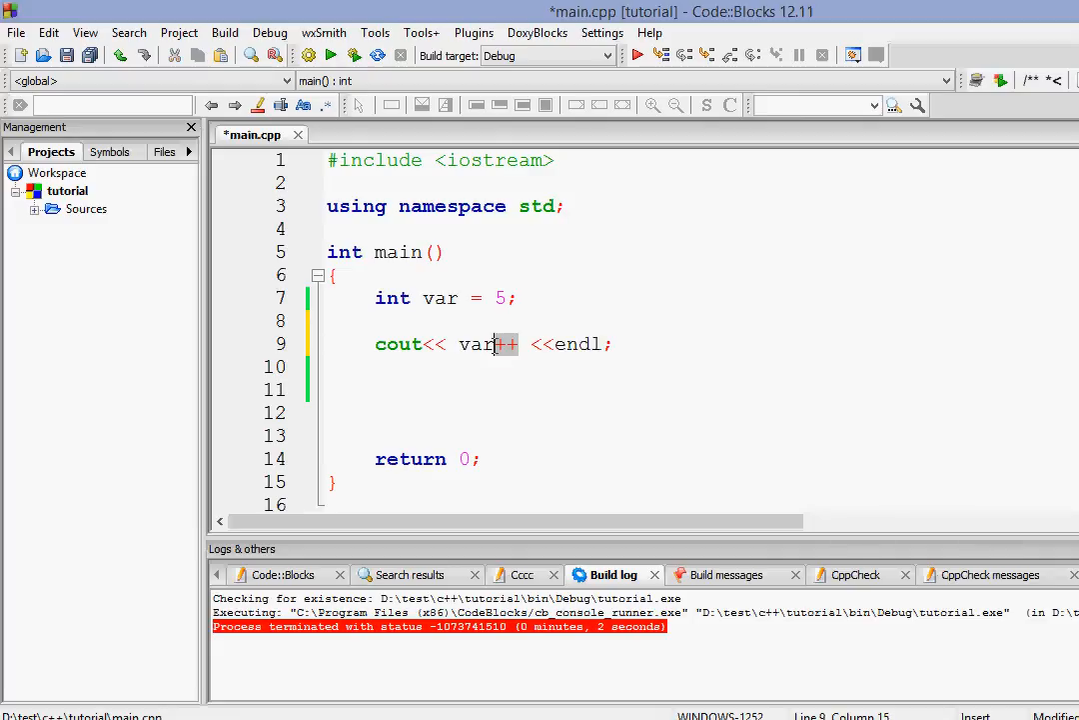
double_click(483, 344)
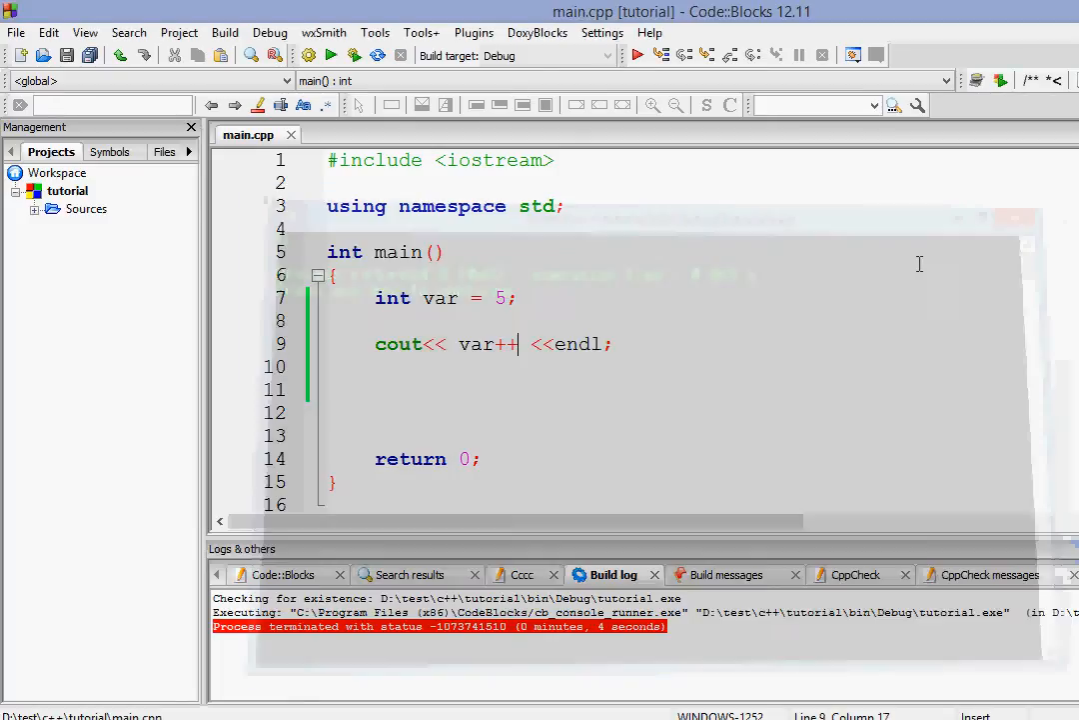
key("BackSpace")
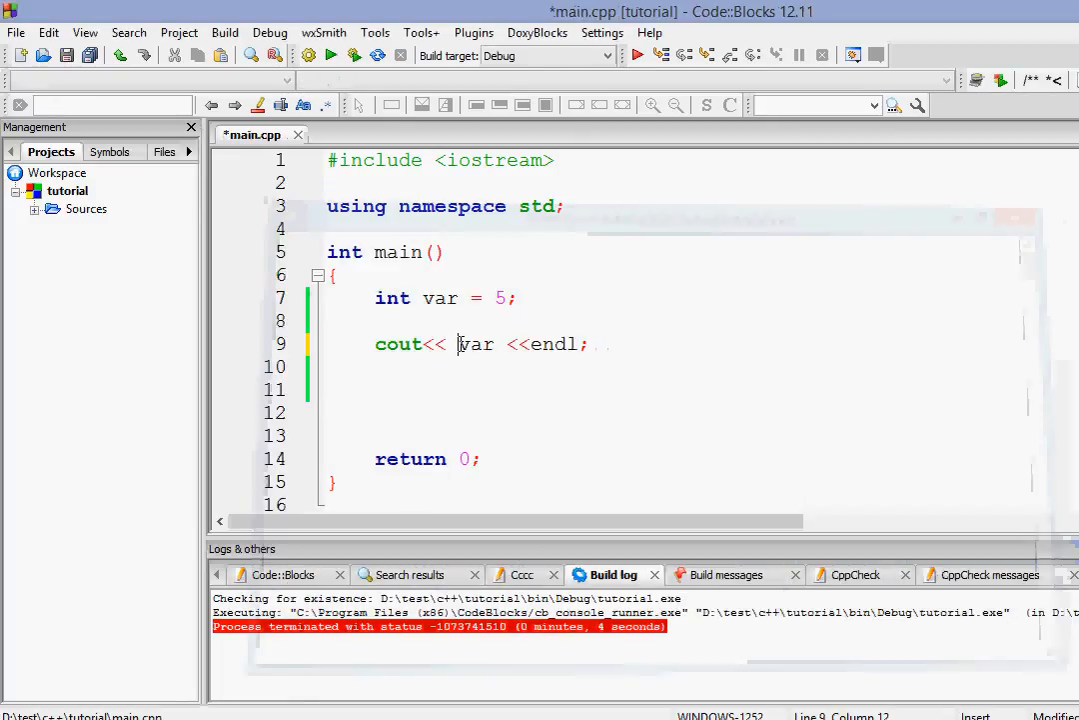
type("++")
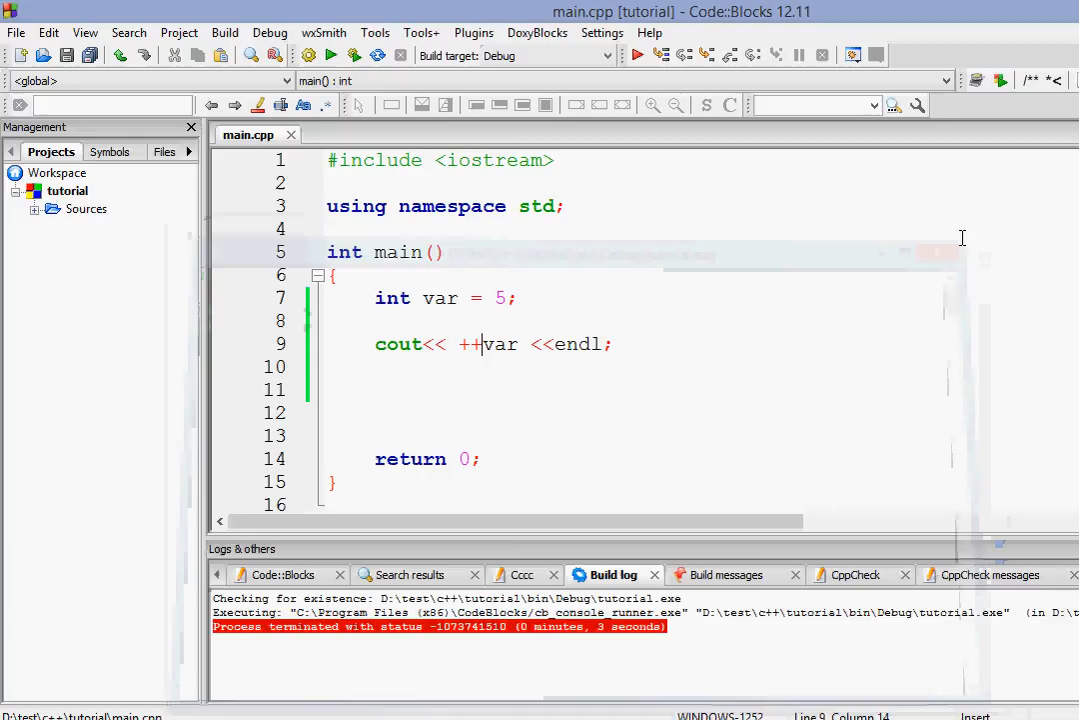
mouse_move(491, 366)
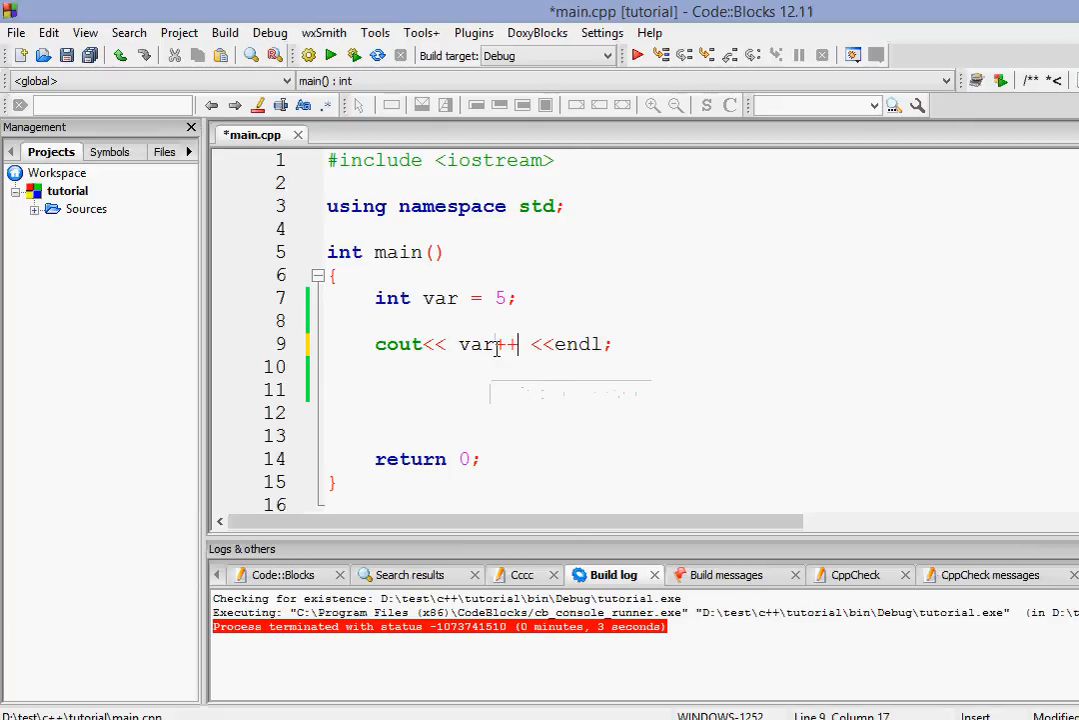
- Add a new line 10 'cout<<var;' after the var++ output line
double_click(398, 344)
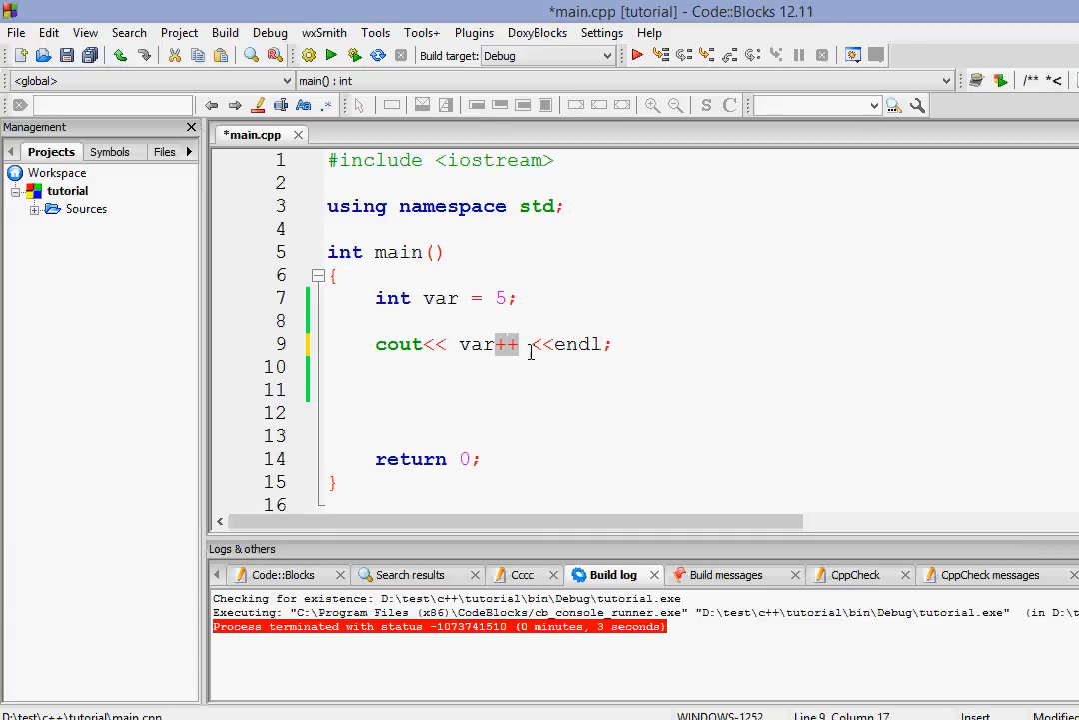
left_click(518, 344)
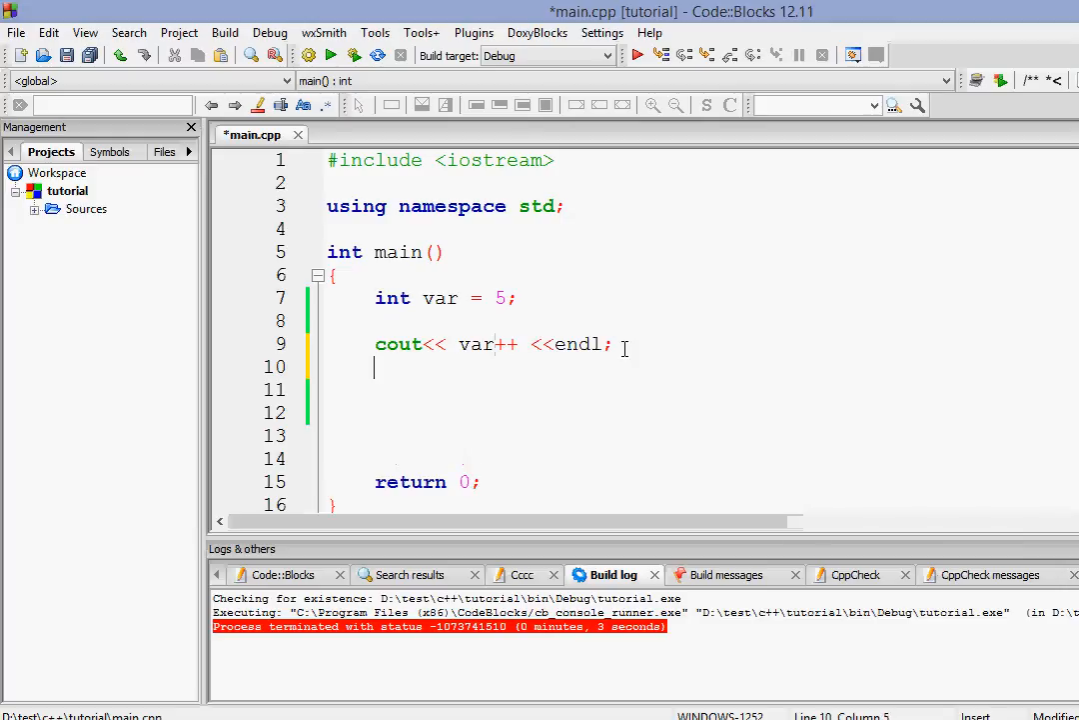
type("cout<<va")
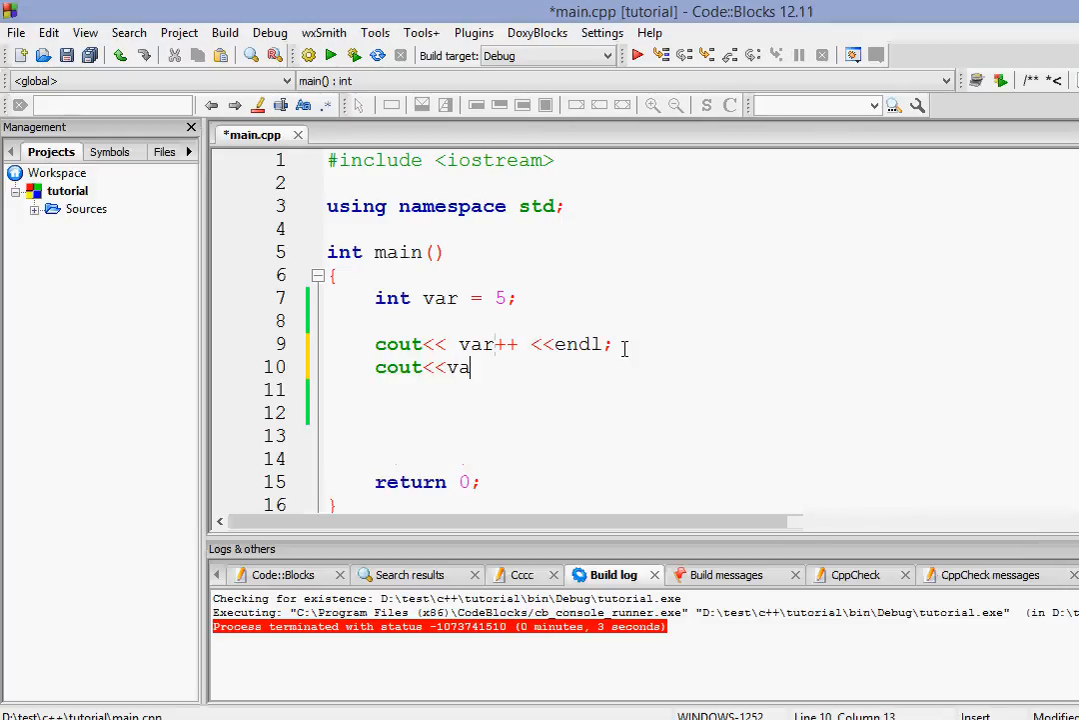
type("r;")
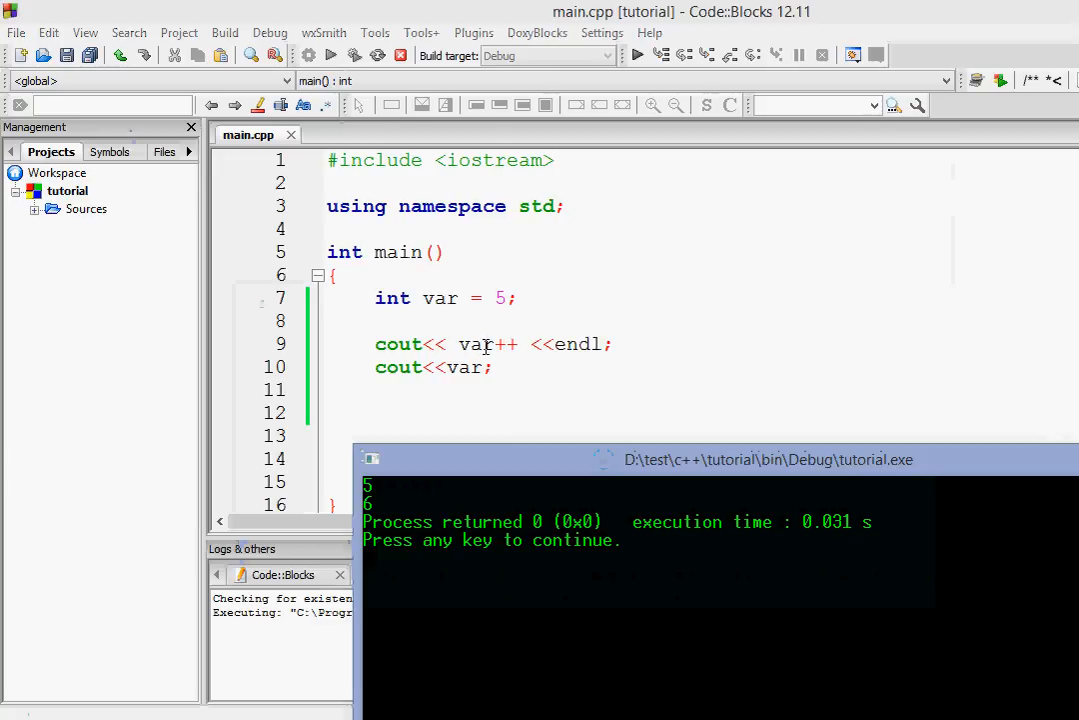
mouse_move(435, 488)
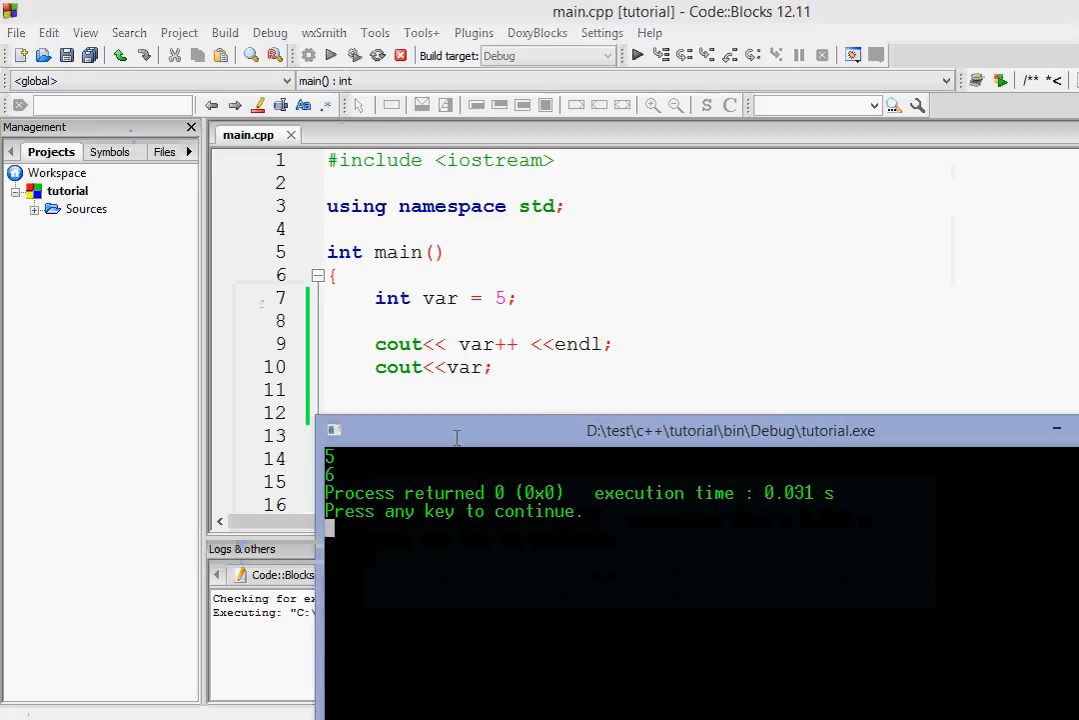
mouse_move(484, 440)
type("++")
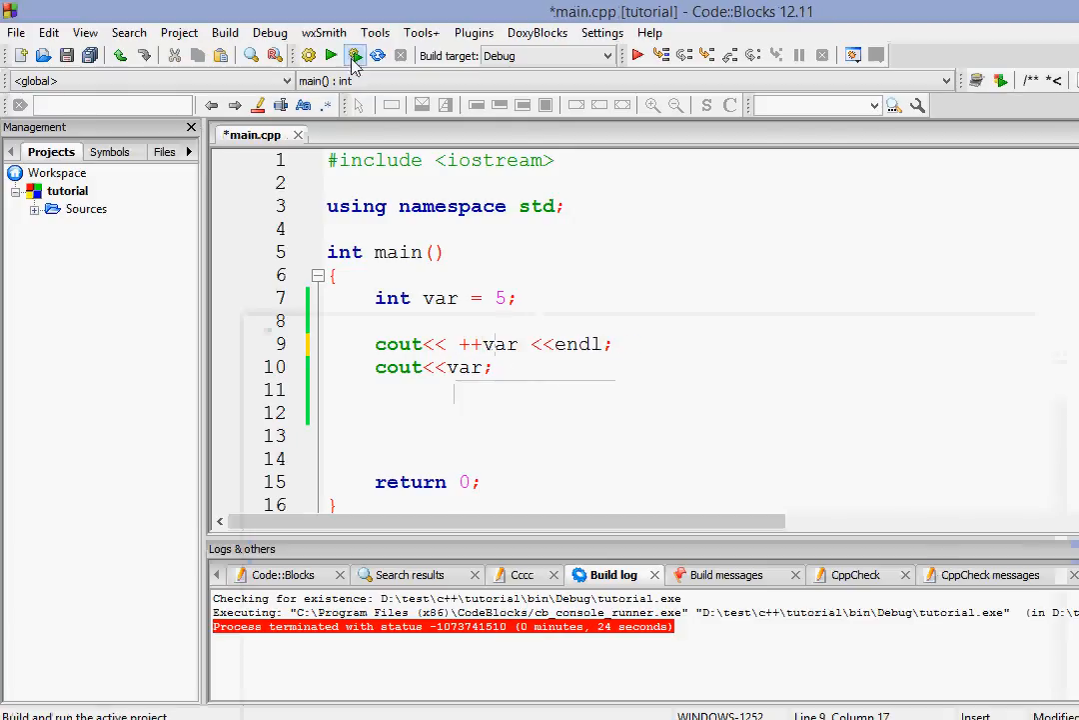
- Build and run the ++var version, then change line 9 to print --var
left_click(356, 55)
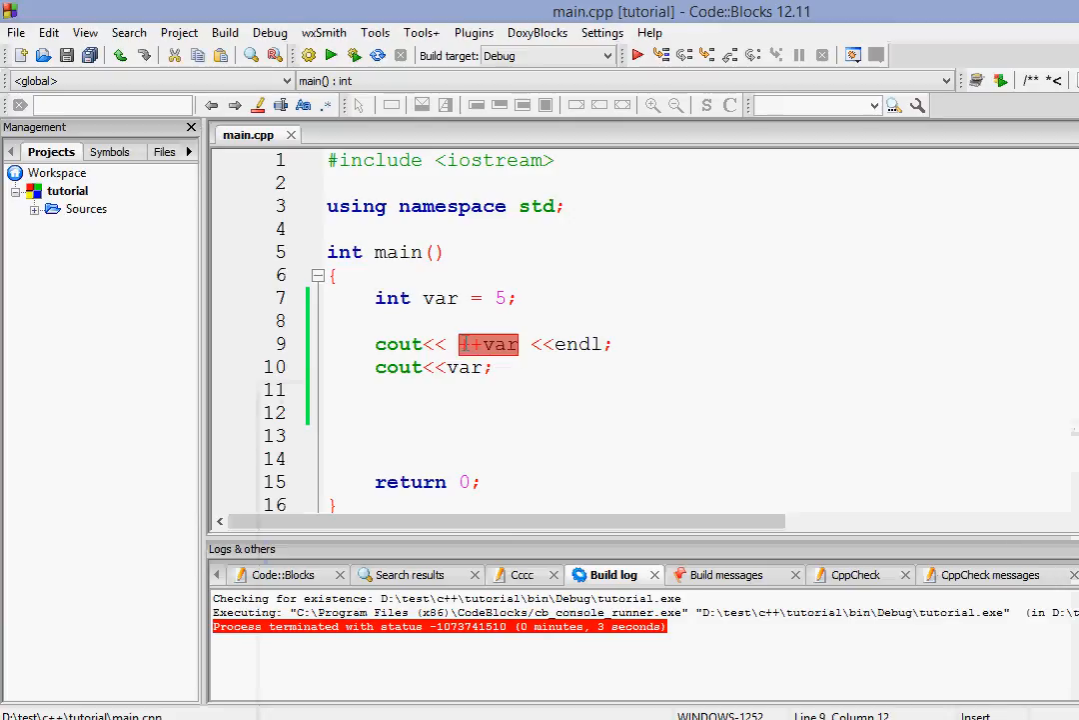
left_click(493, 367)
type("-")
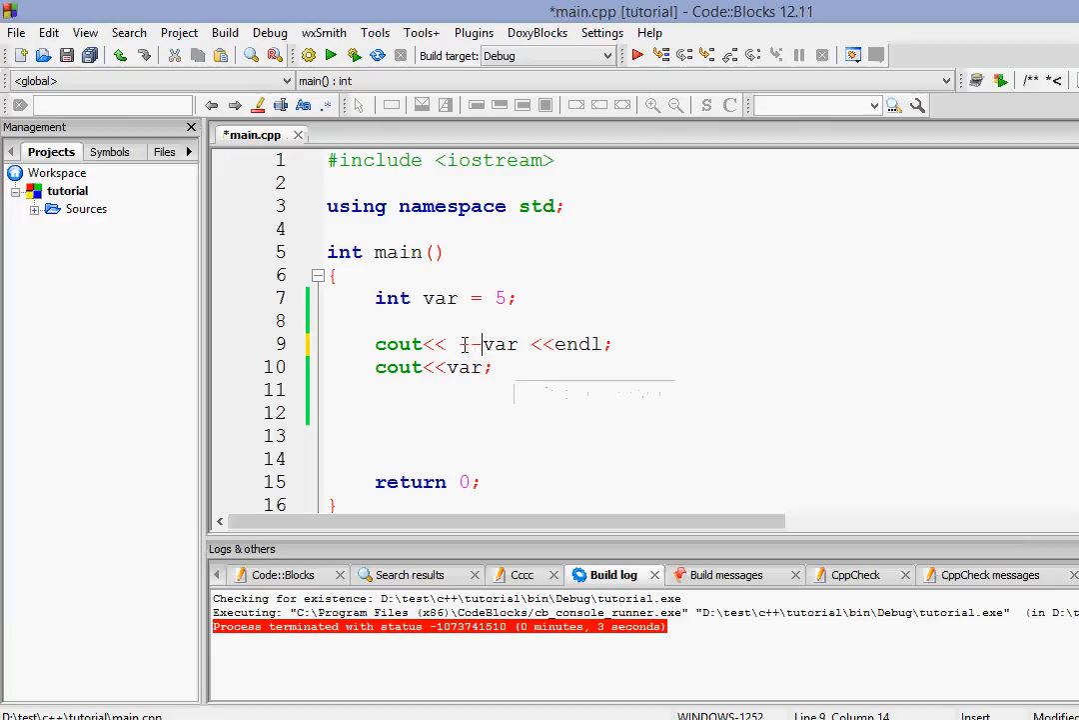
type("-")
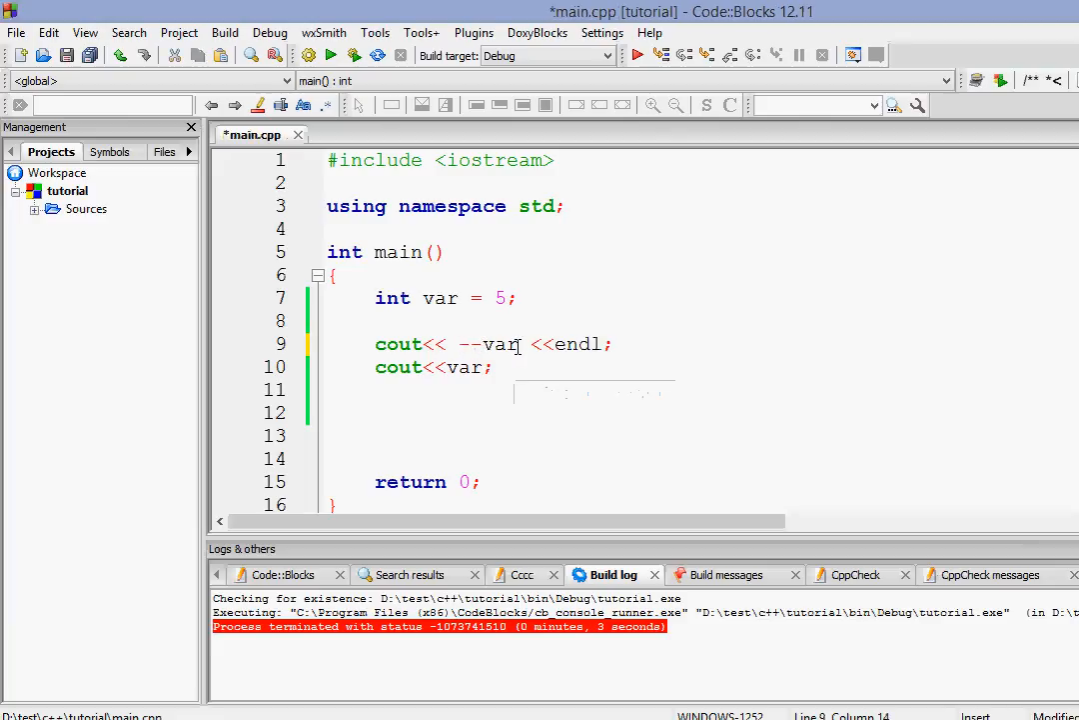
mouse_move(469, 366)
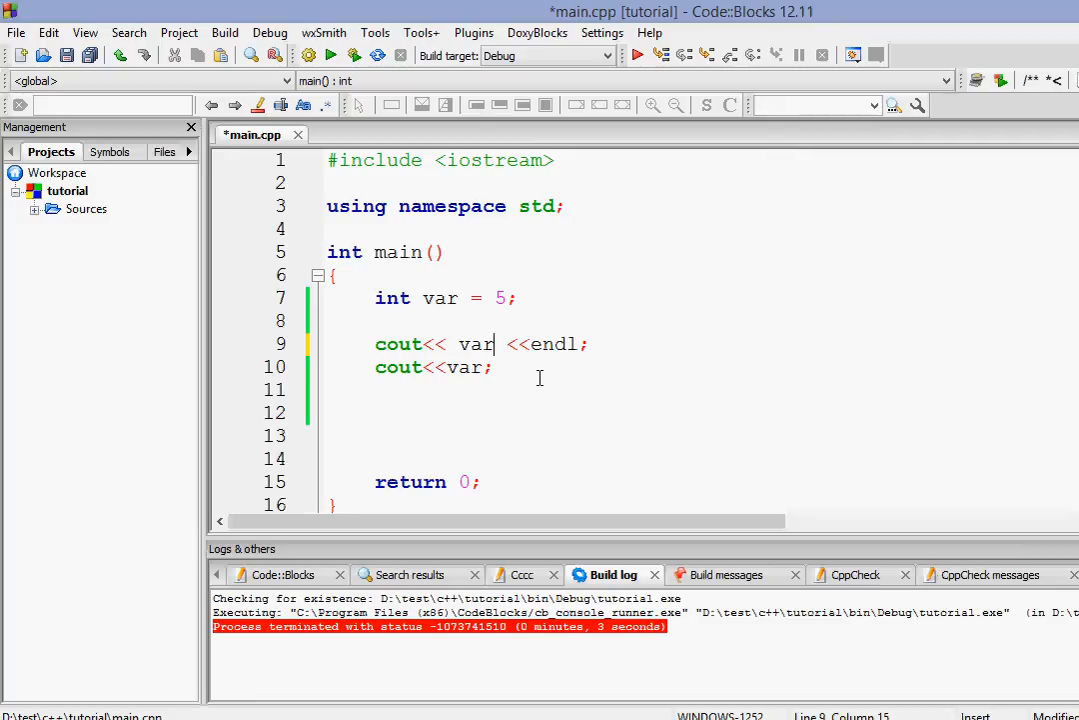
mouse_move(552, 383)
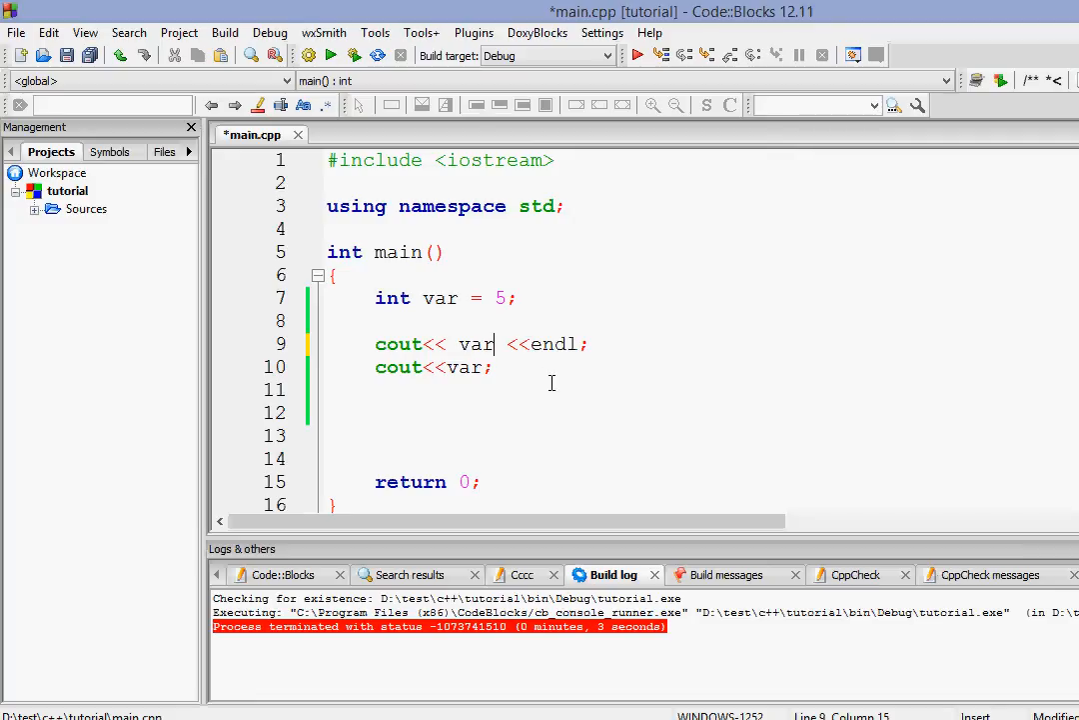